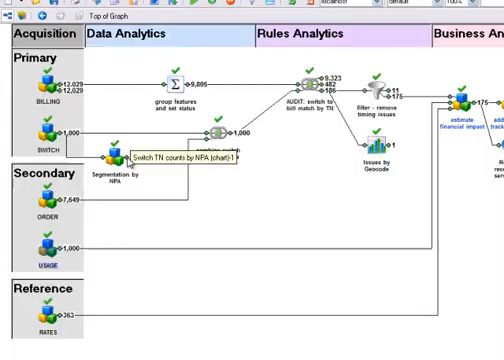
- Open the Duplicate Detection node's editor to set its duplicate key fields
{"action": "double_click", "coordinate": [118, 160]}
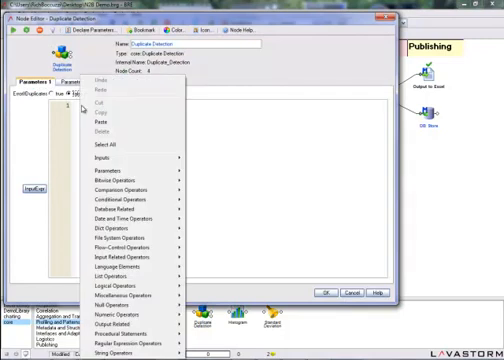
{"action": "mouse_move", "coordinate": [105, 158]}
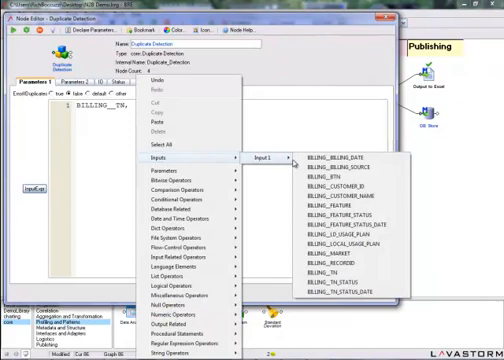
- Add BILLING__FEATURE as a second duplicate key and run the node, yielding 11,830 and 199 records
{"action": "left_click", "coordinate": [340, 207]}
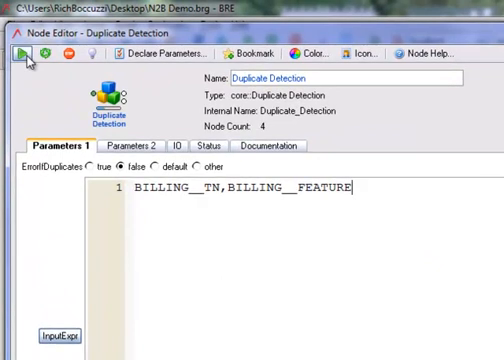
{"action": "left_click", "coordinate": [14, 55]}
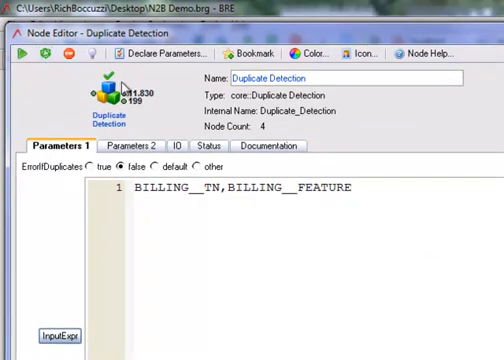
{"action": "mouse_move", "coordinate": [125, 98]}
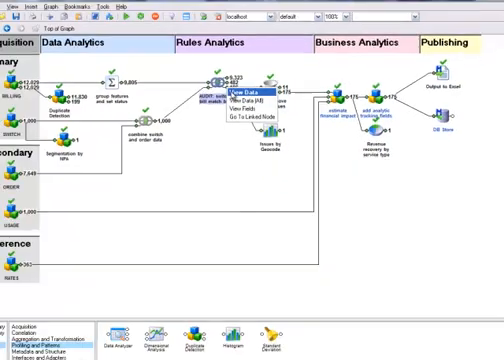
{"action": "left_click", "coordinate": [243, 101]}
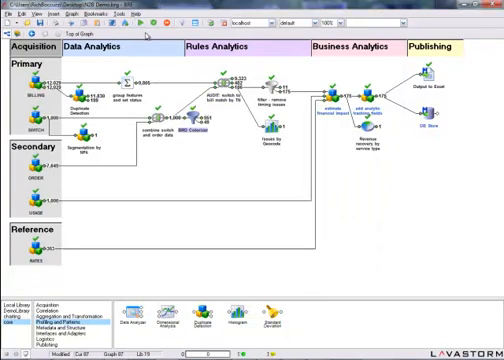
{"action": "mouse_move", "coordinate": [200, 118]}
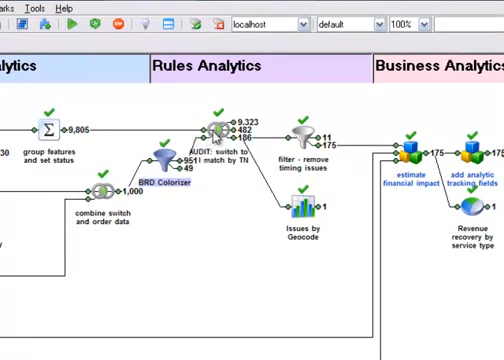
{"action": "left_click", "coordinate": [94, 27]}
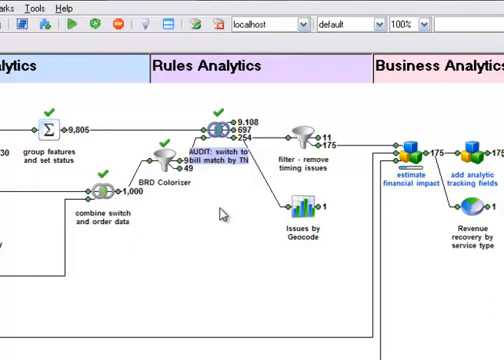
{"action": "mouse_move", "coordinate": [224, 218]}
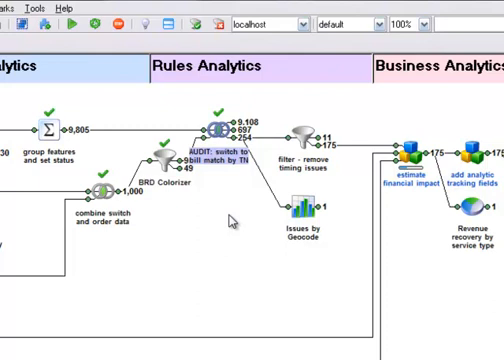
{"action": "mouse_move", "coordinate": [237, 224]}
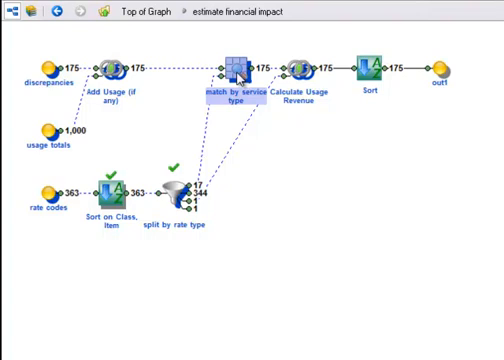
- Go to Top of Graph to leave the estimate financial impact subgraph
{"action": "left_click", "coordinate": [302, 68]}
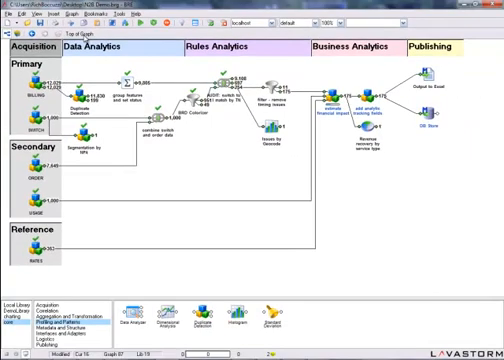
{"action": "mouse_move", "coordinate": [247, 123]}
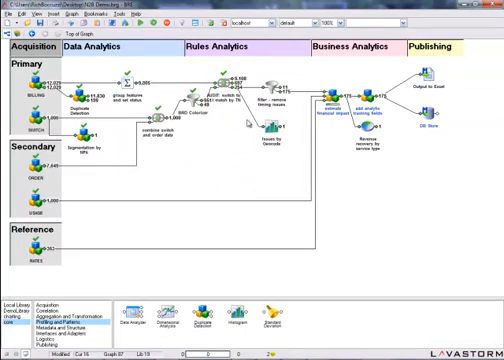